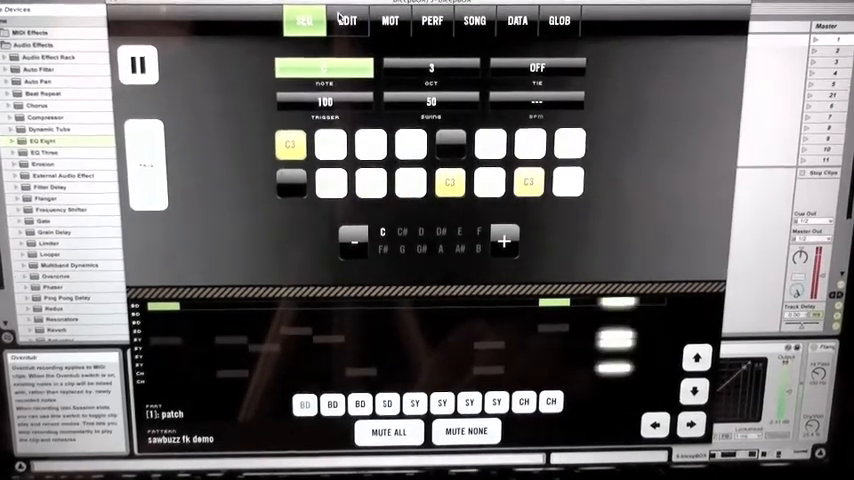
Step: Show the EDIT page's OSC panel with the MIX TYPE and OSC2 tuning sliders in view
click(346, 20)
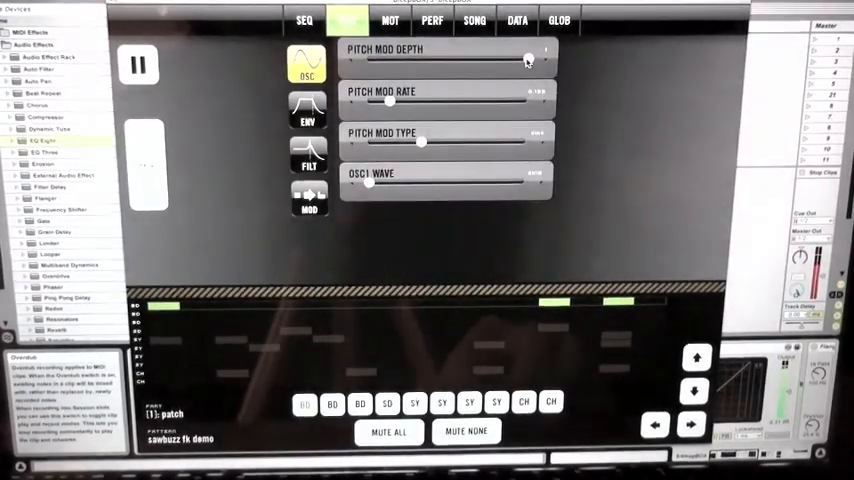
drag(528, 60, 430, 60)
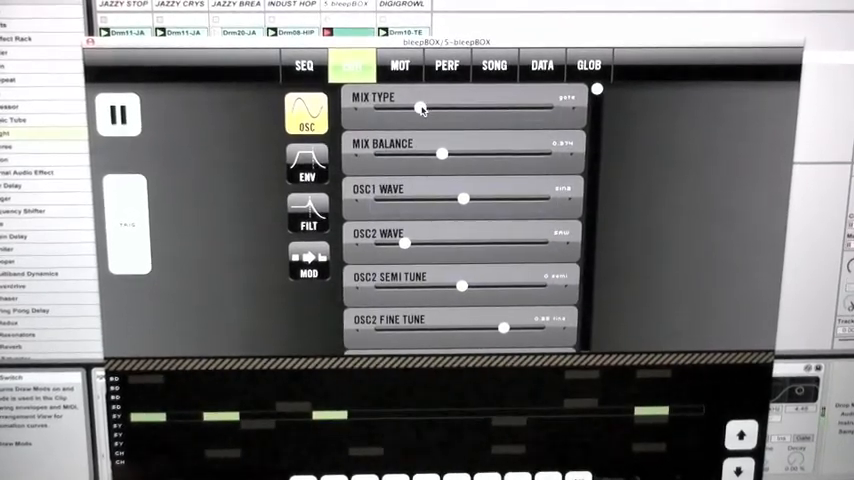
Step: Push the MIX TYPE, MIX BALANCE and OSC1 WAVE sliders to higher settings
drag(420, 112, 510, 112)
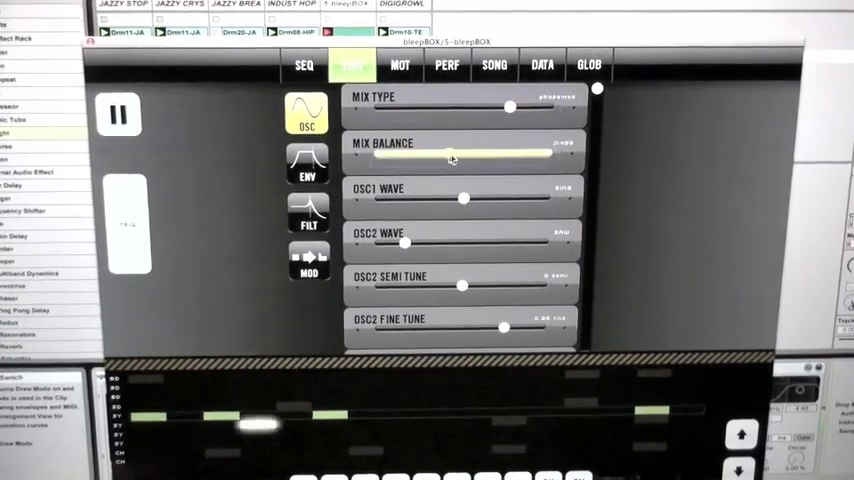
drag(456, 152, 516, 152)
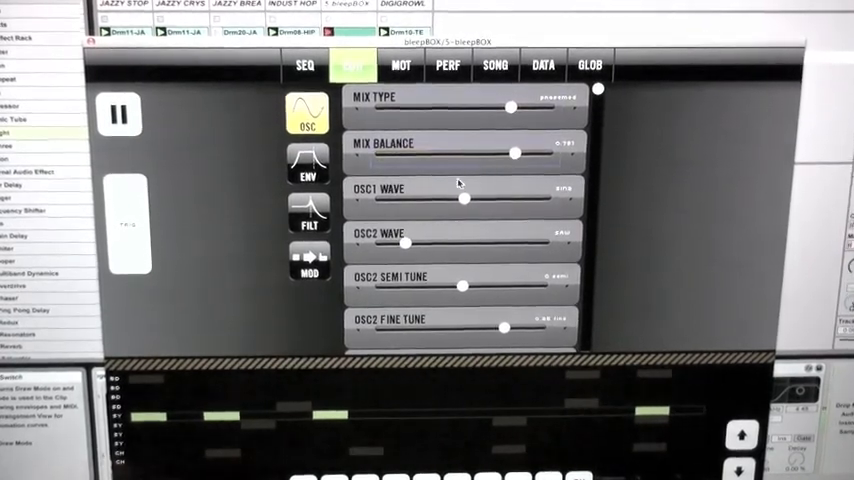
drag(460, 198, 540, 198)
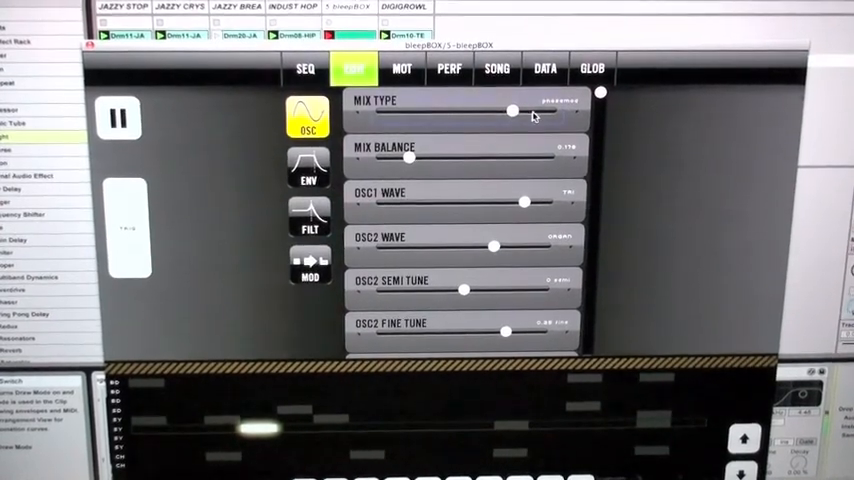
Step: Re-set the mix type slider, lower the OSC1 wave and nudge the OSC2 wave up
drag(512, 110, 556, 110)
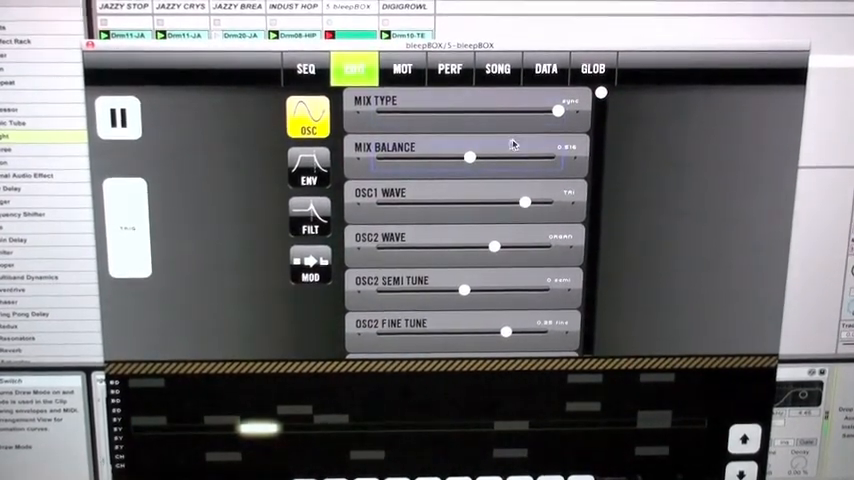
drag(556, 112, 470, 112)
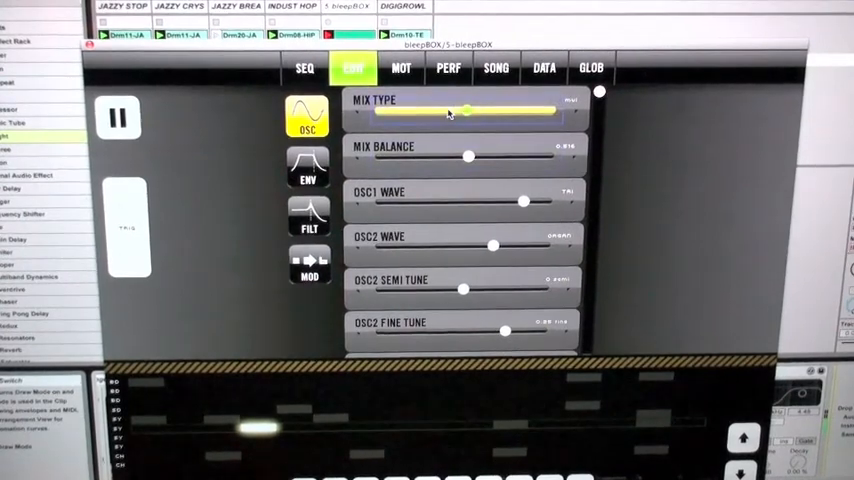
drag(448, 112, 510, 112)
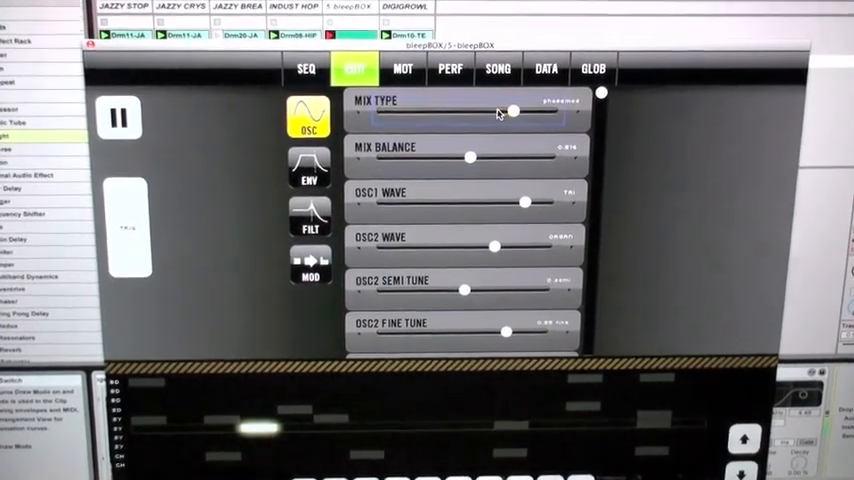
drag(524, 202, 436, 202)
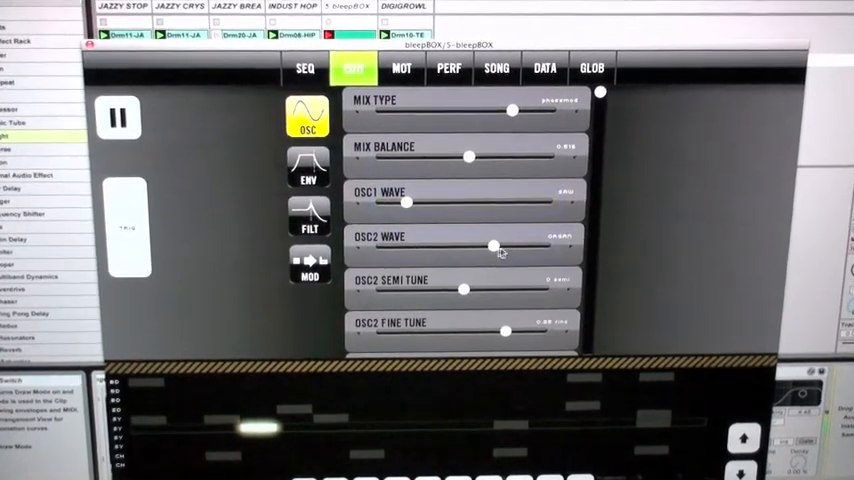
drag(490, 246, 524, 246)
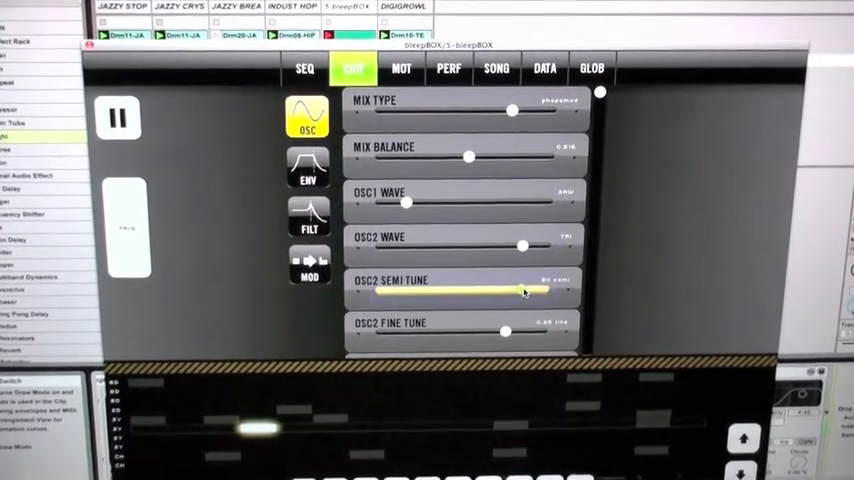
Step: Retune OSC2's semitone slider down, up and back to a middle setting
drag(520, 292, 404, 288)
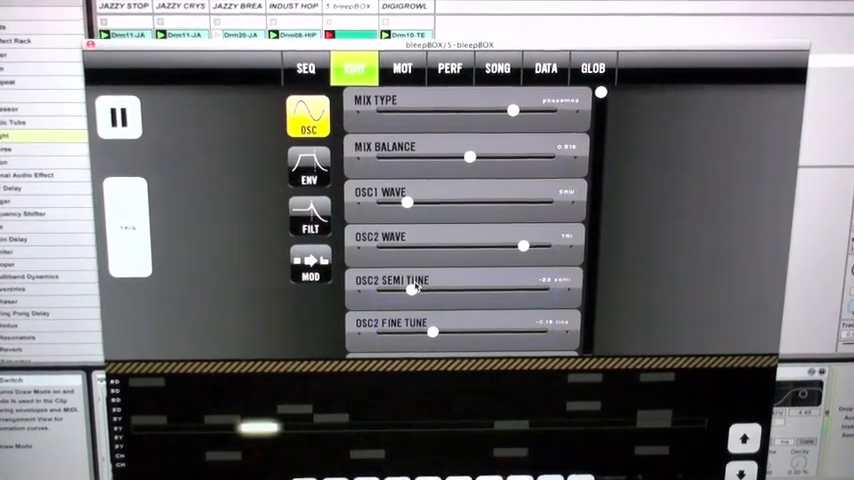
drag(416, 290, 540, 290)
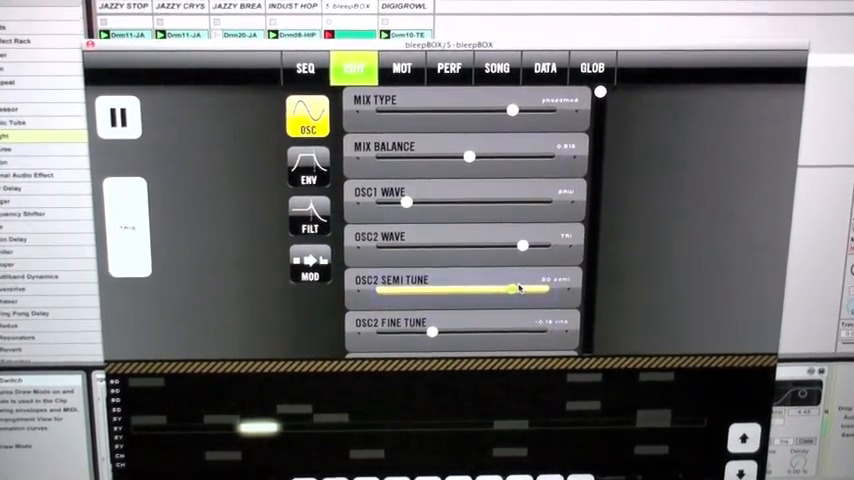
drag(536, 292, 470, 292)
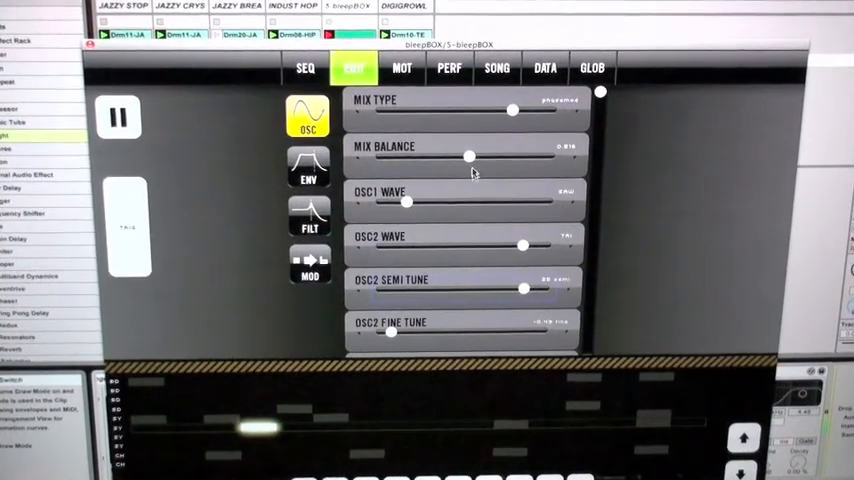
Step: Raise the mix balance, lower mix type and OSC2 wave, then switch to the PERF loop view
drag(468, 156, 556, 156)
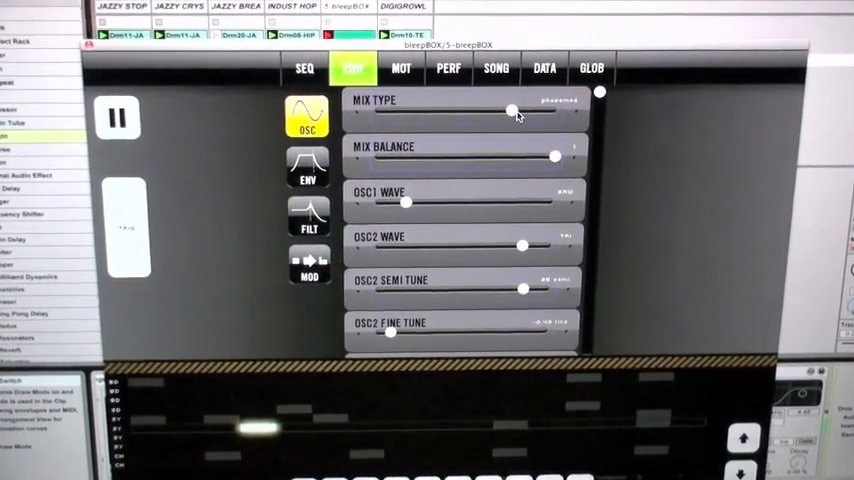
drag(516, 112, 420, 112)
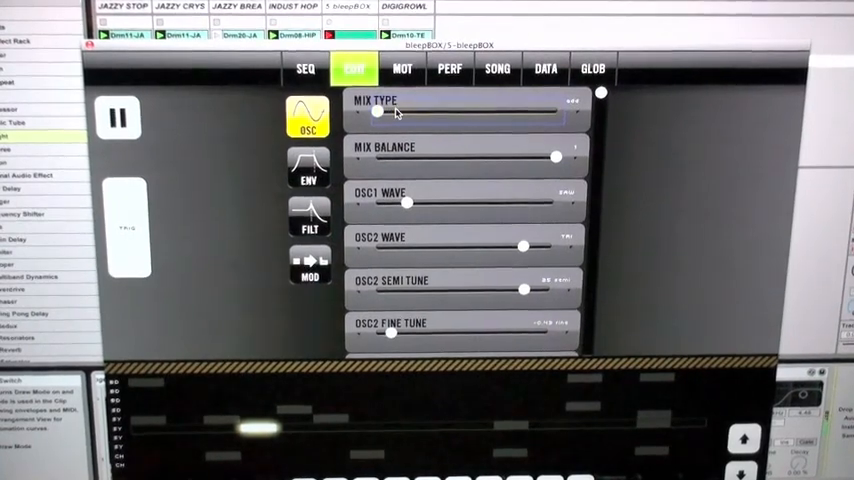
drag(378, 112, 422, 112)
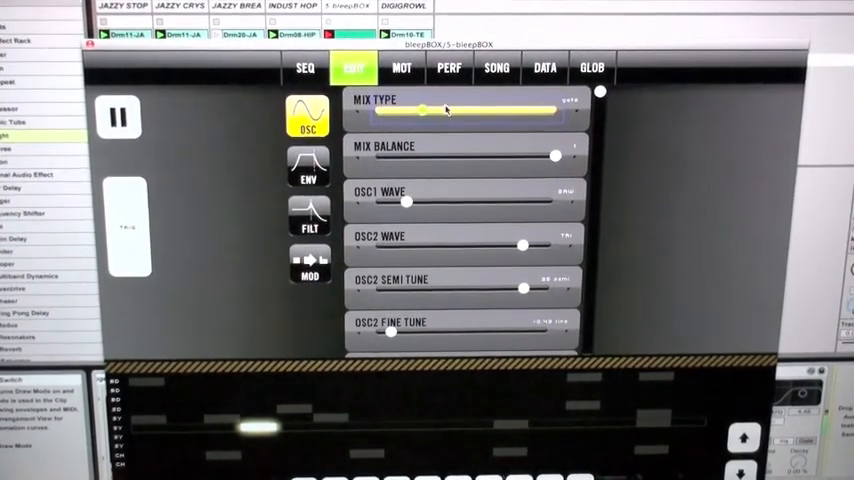
drag(420, 110, 468, 110)
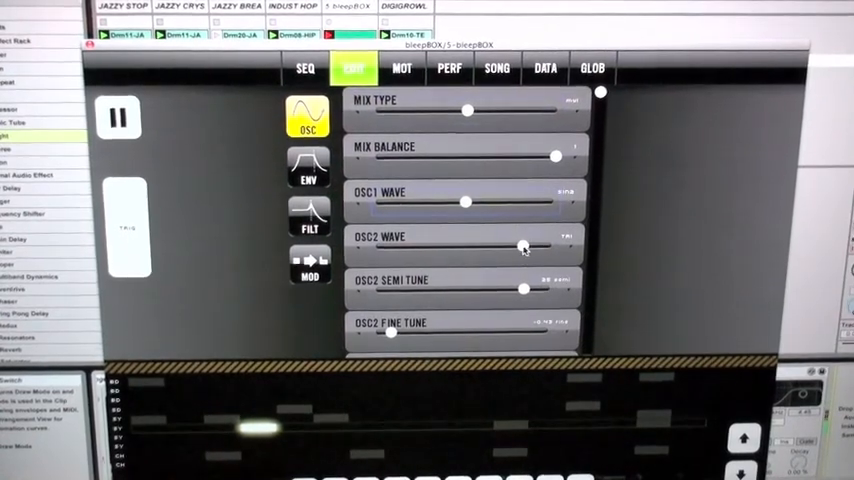
drag(520, 246, 466, 246)
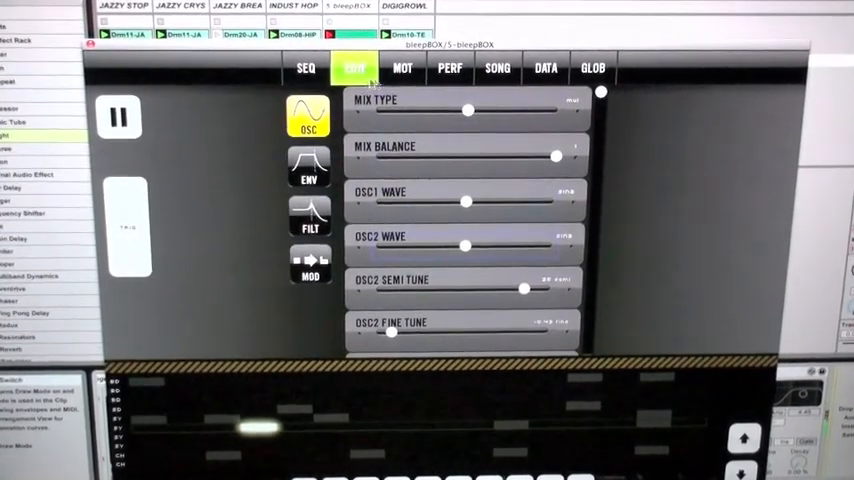
click(450, 68)
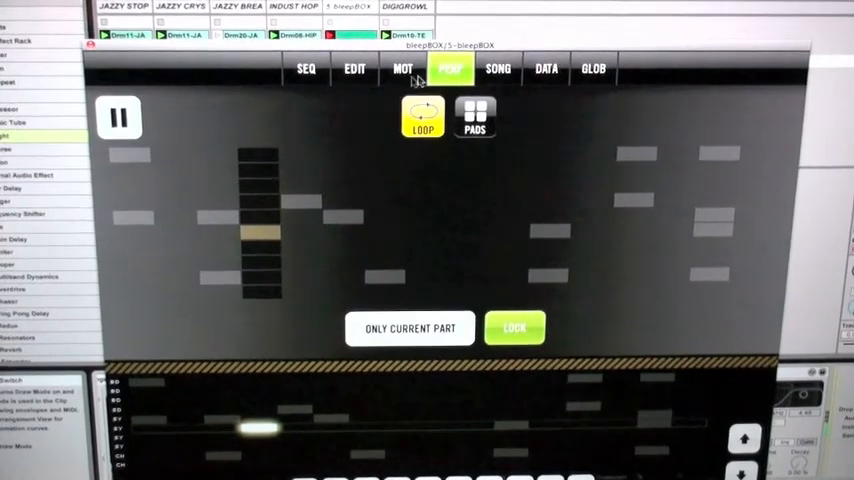